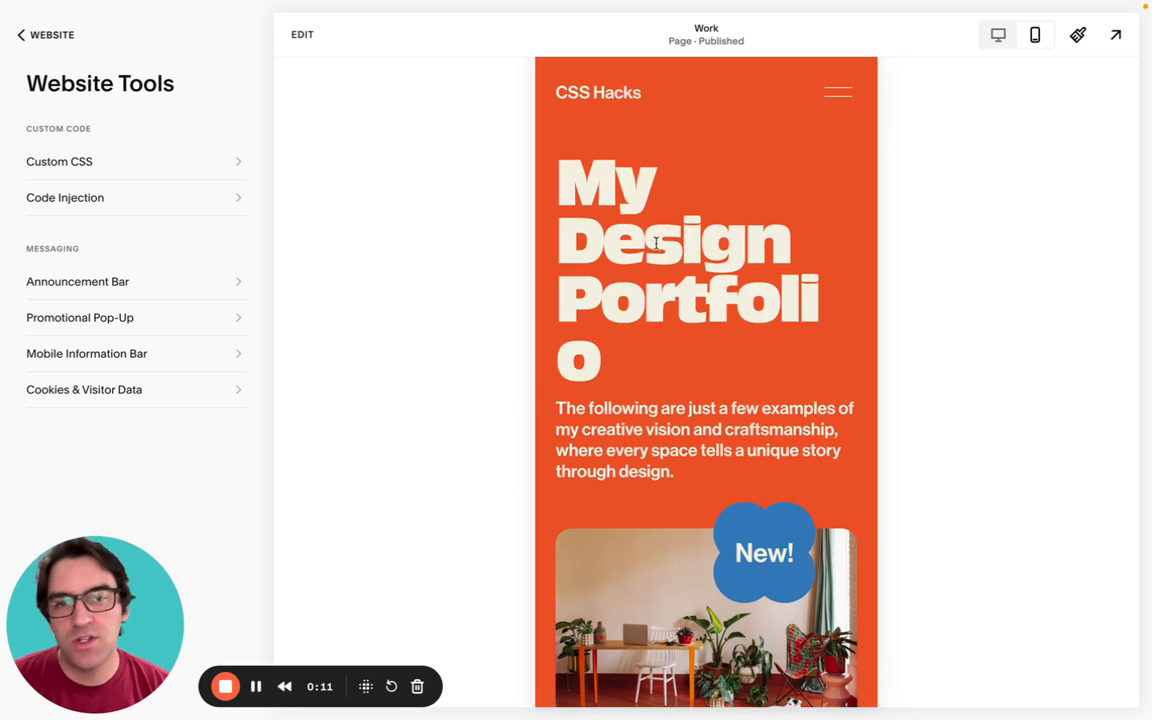
mouse_move(640, 370)
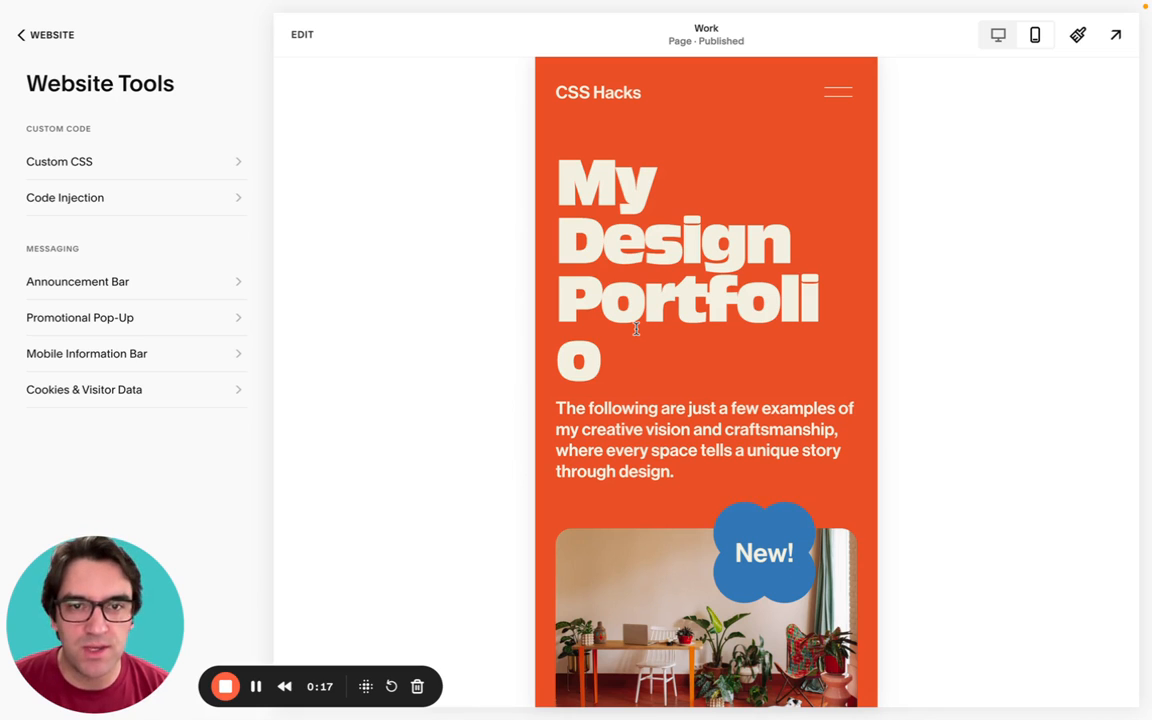
mouse_move(836, 324)
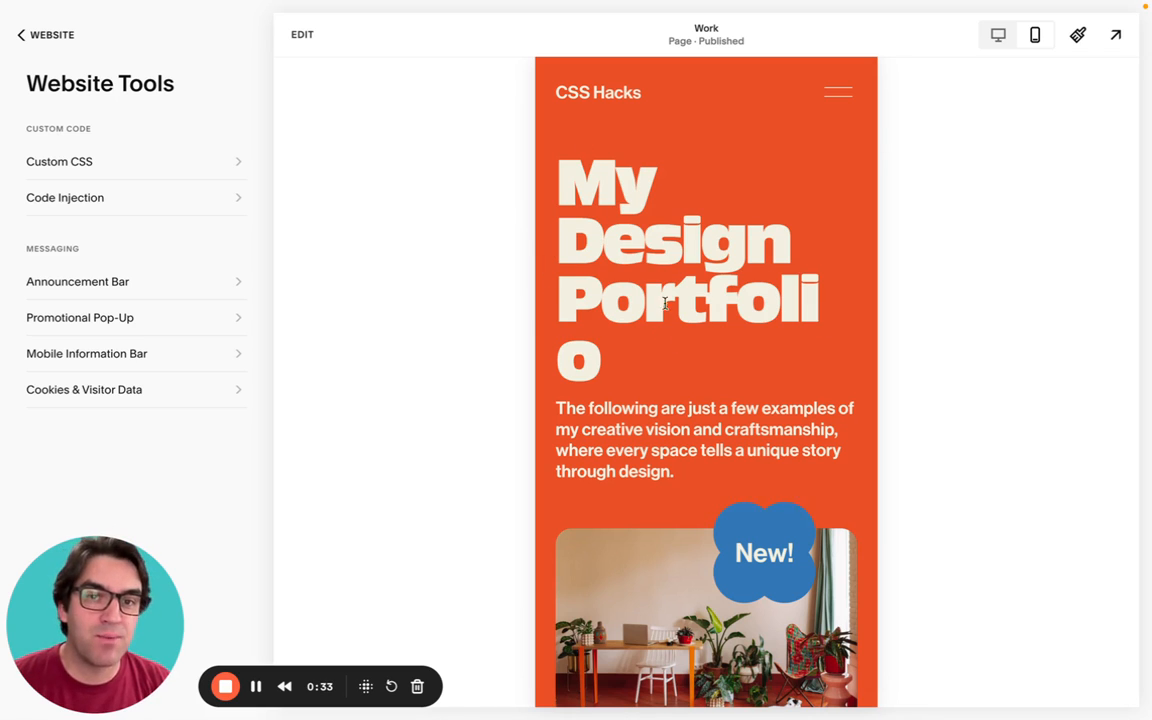
mouse_move(836, 248)
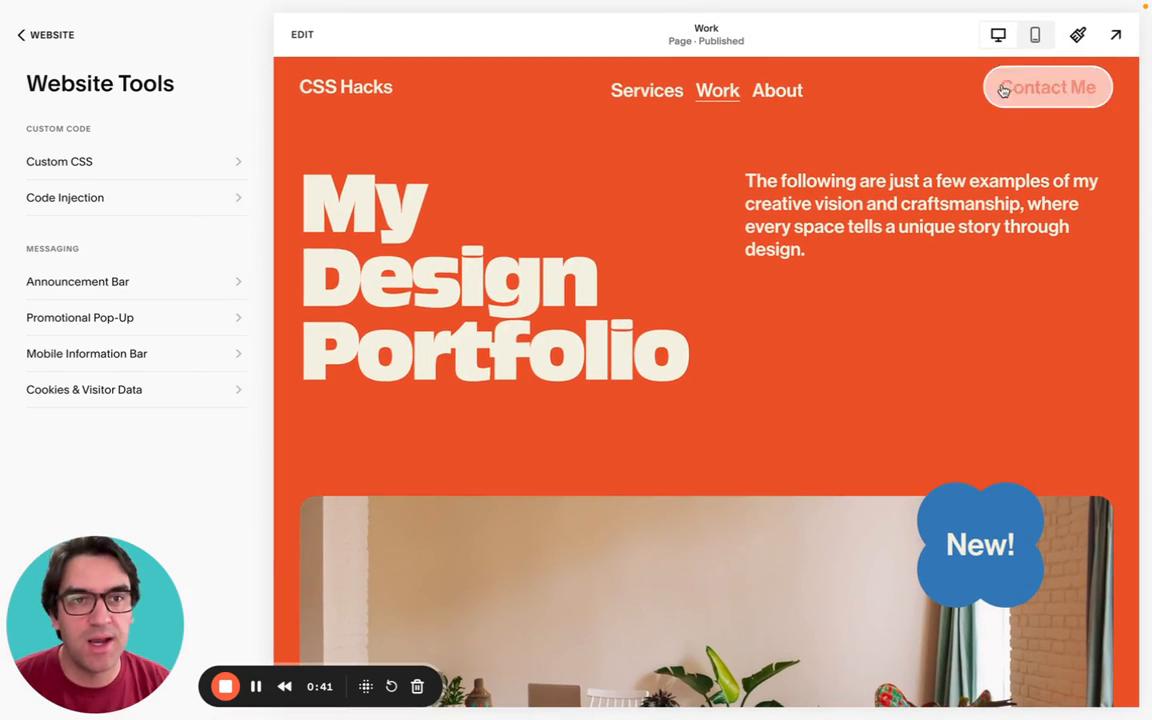
left_click(1036, 34)
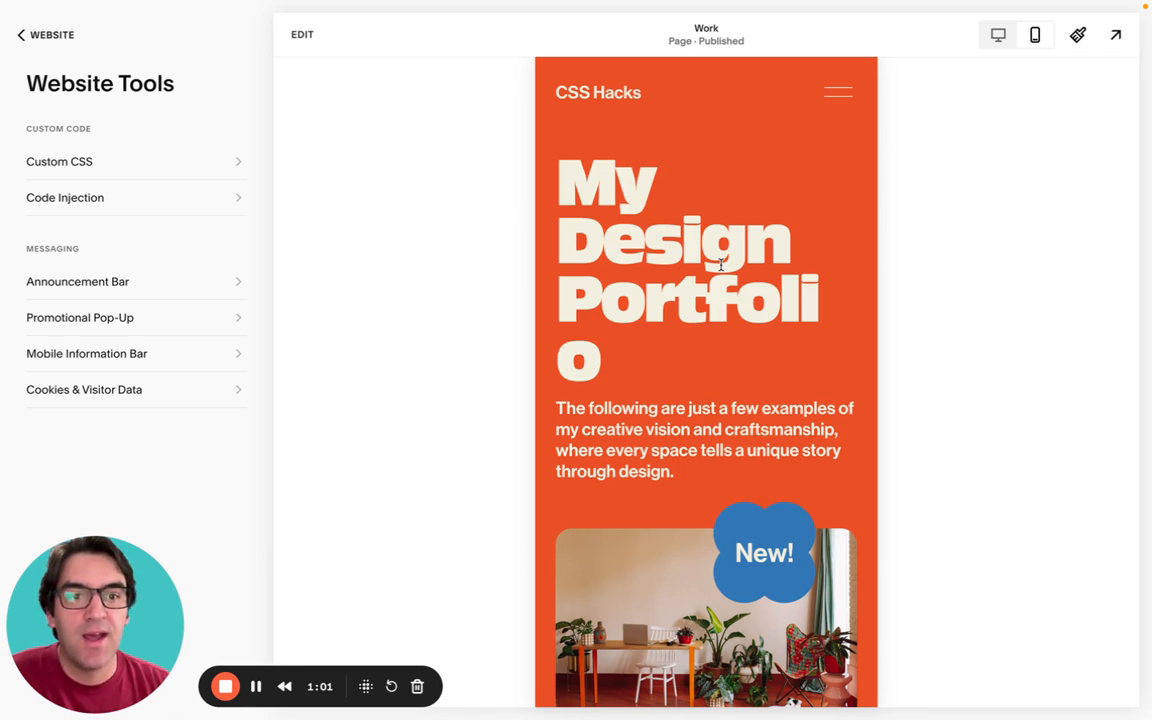
mouse_move(692, 370)
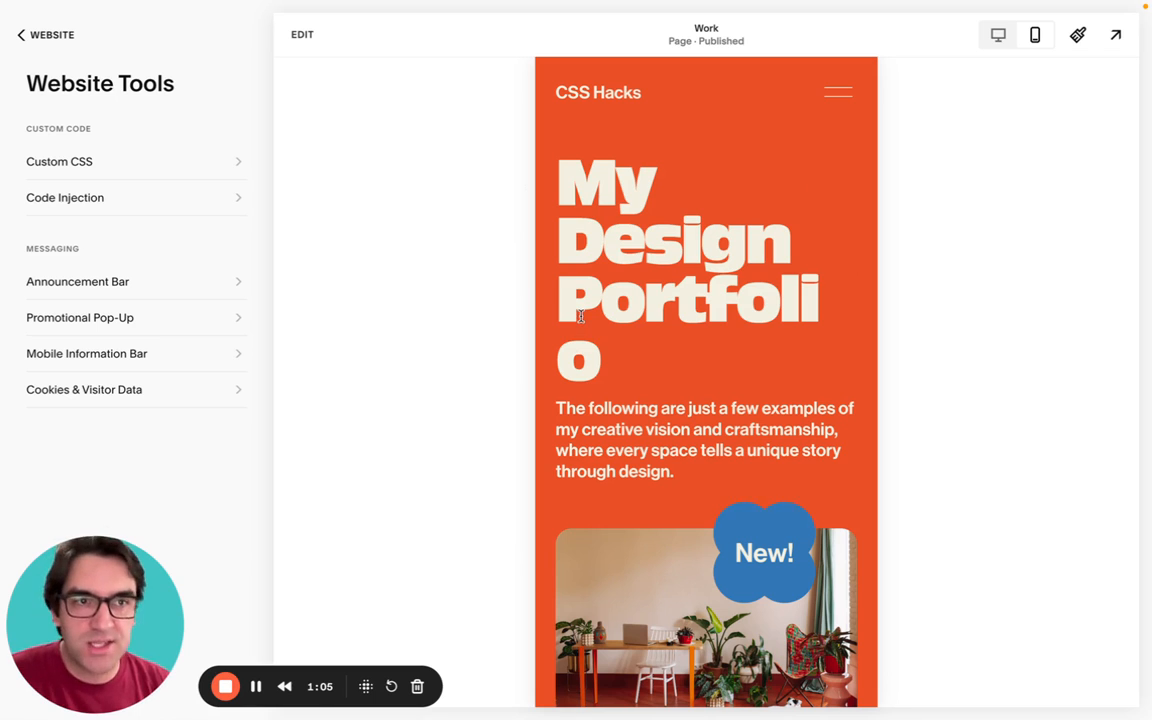
left_click(60, 160)
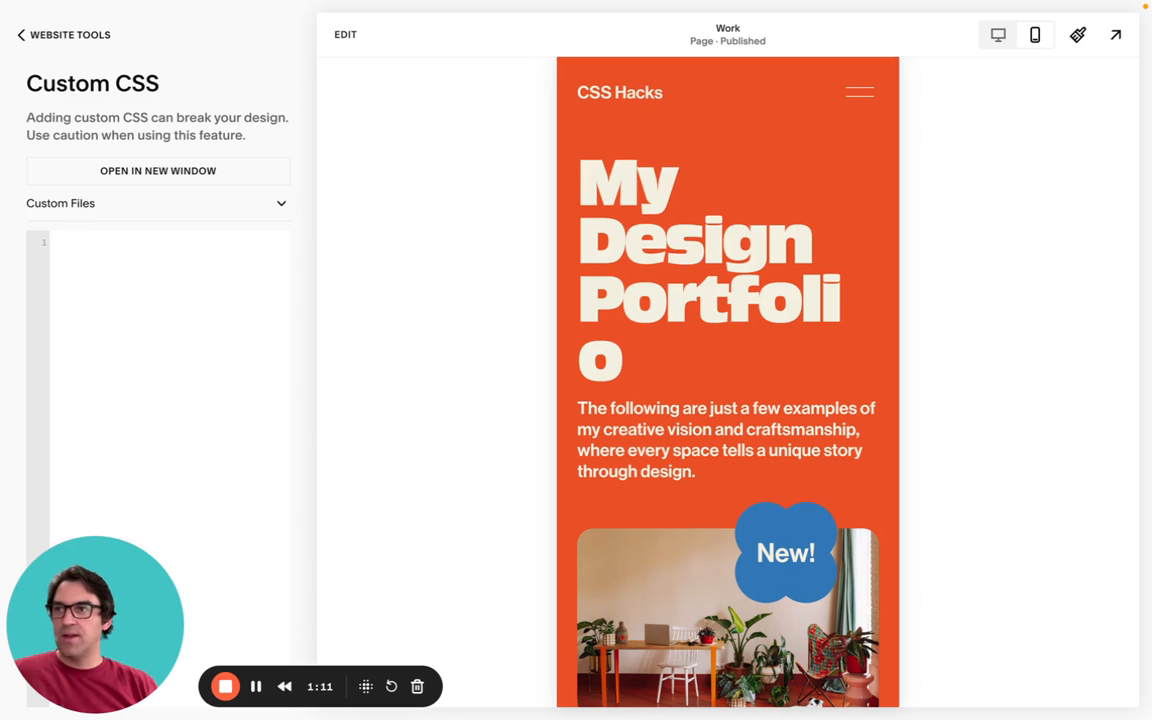
left_click(54, 244)
type("@media only screen and (max-width: 767px")
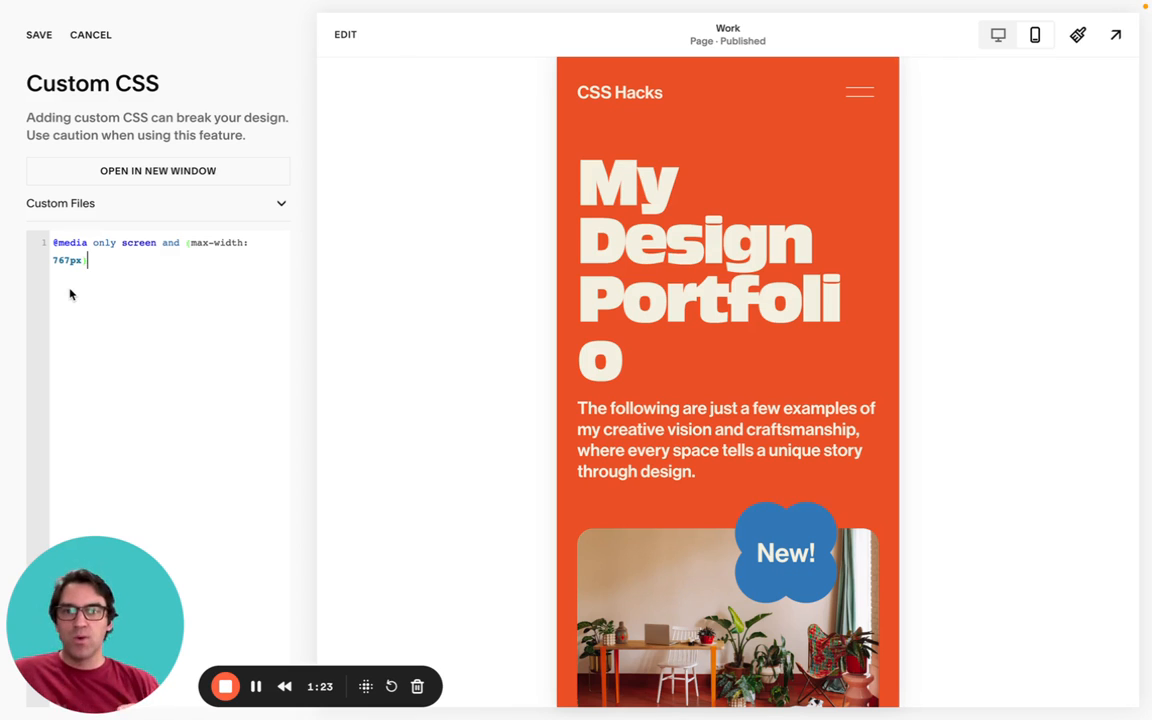
type("}")
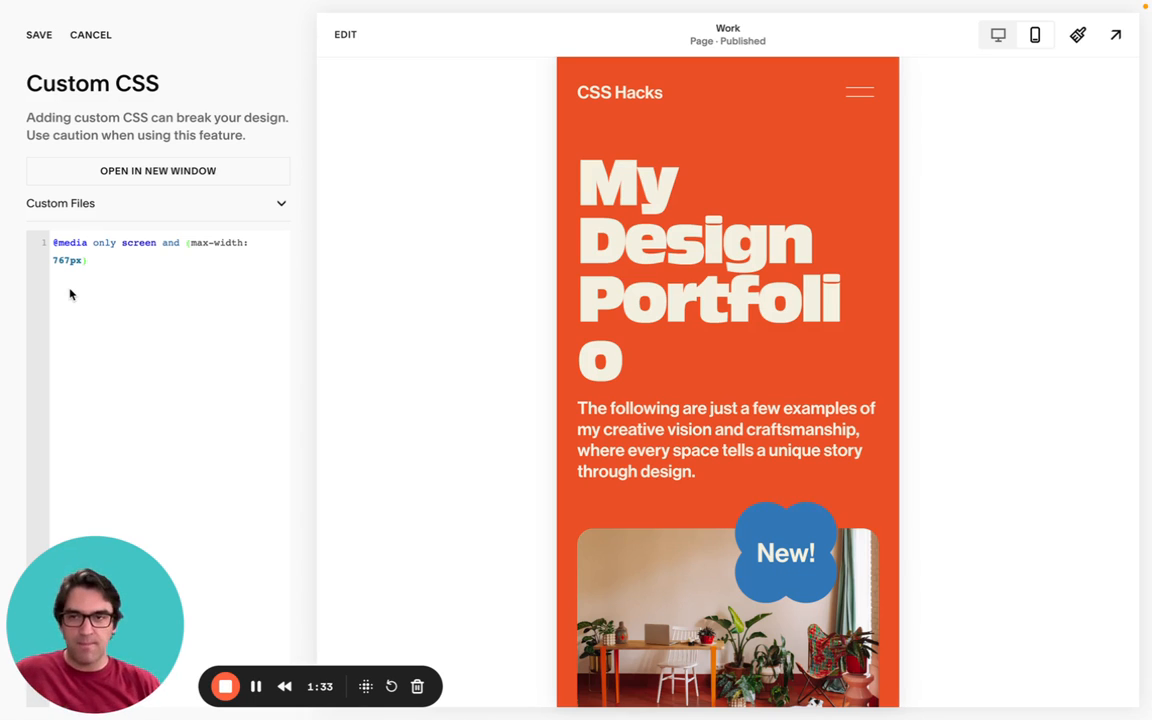
left_click(88, 260)
type(" {")
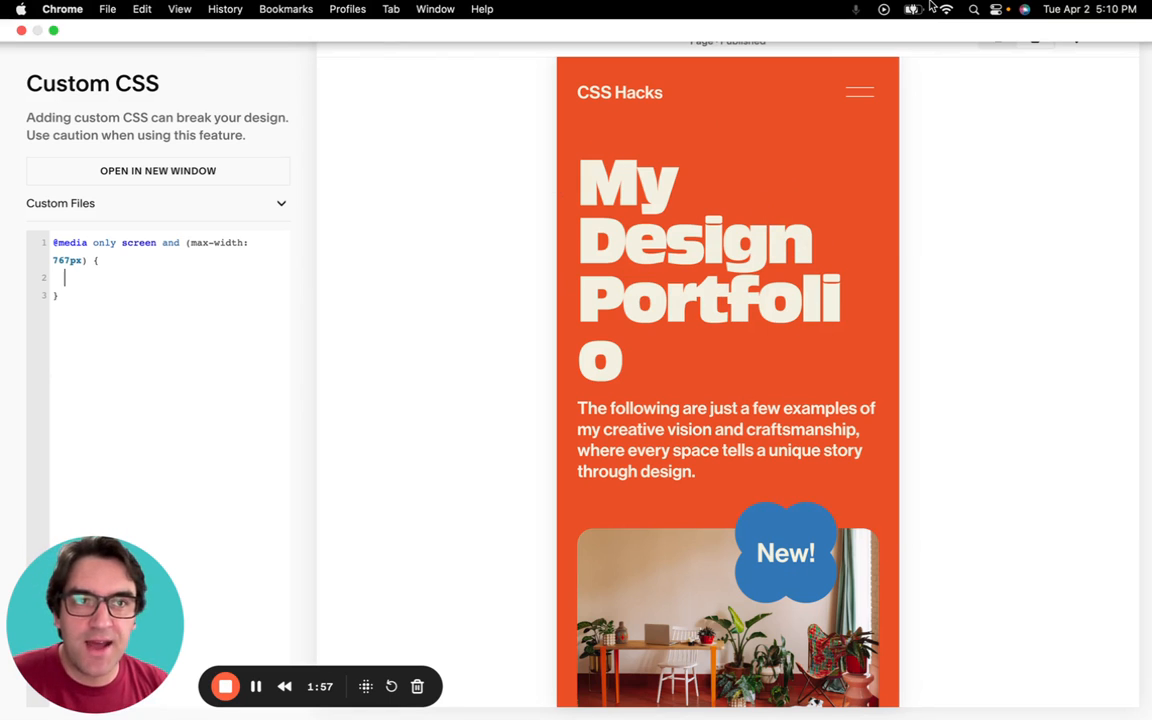
Leave Chrome's full-screen mode via View > Exit Full Screen
left_click(180, 8)
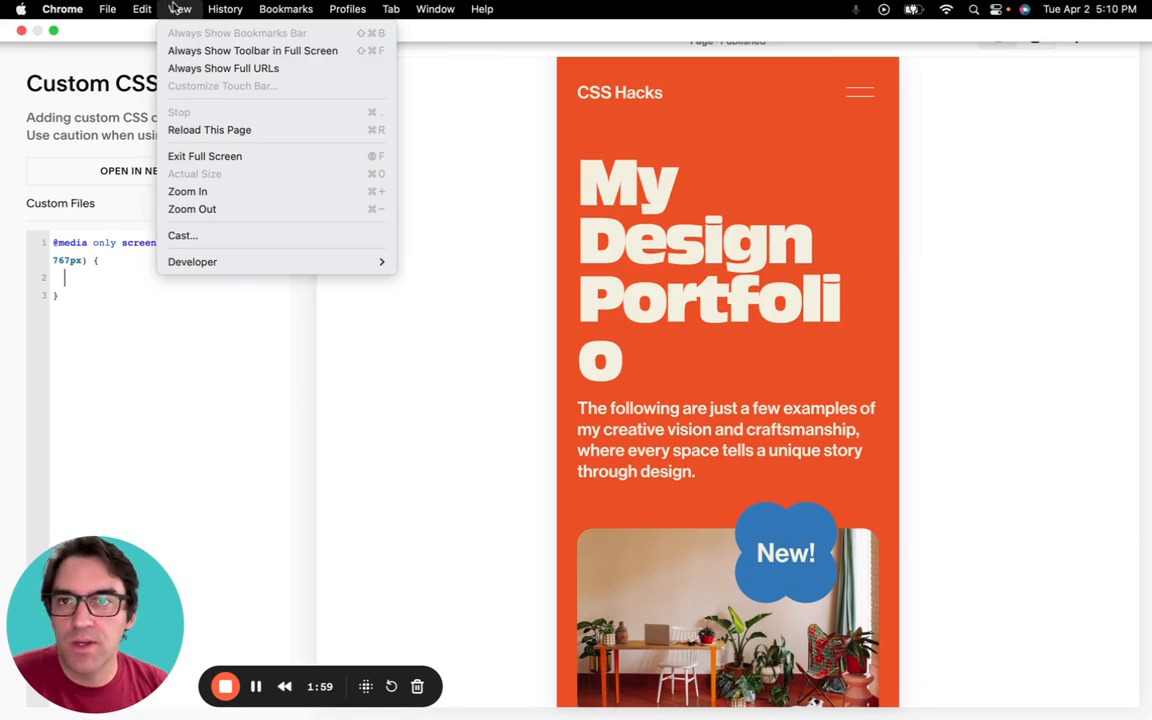
left_click(204, 156)
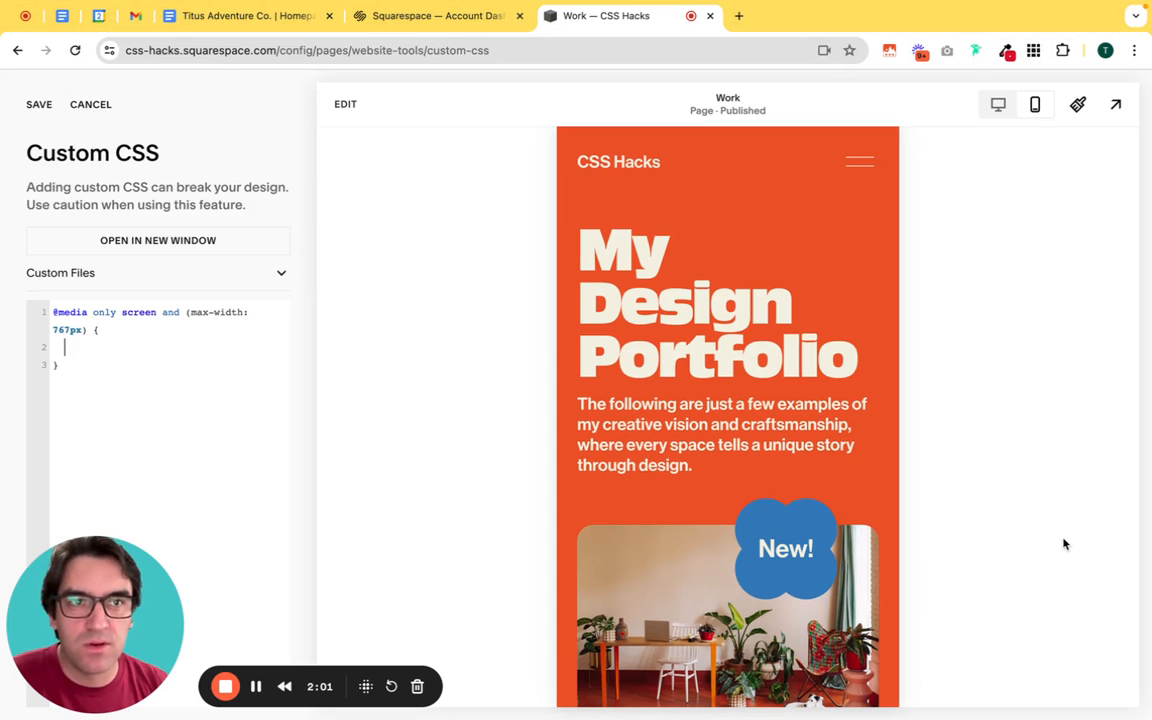
mouse_move(992, 388)
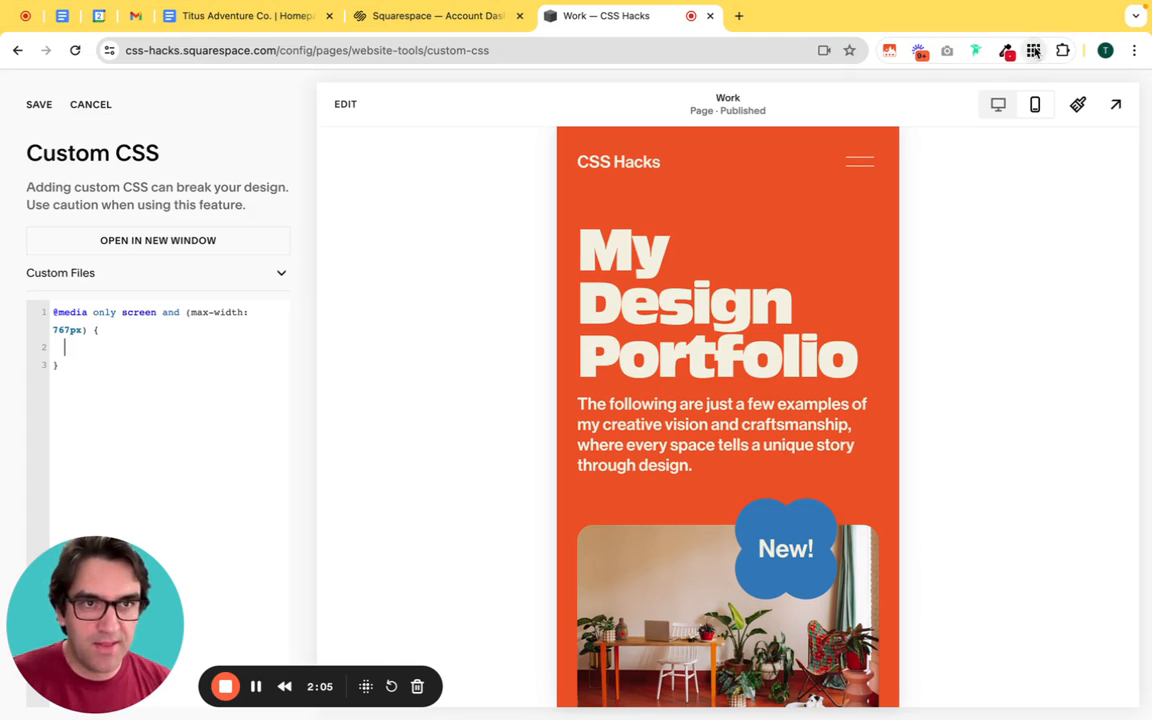
mouse_move(1032, 50)
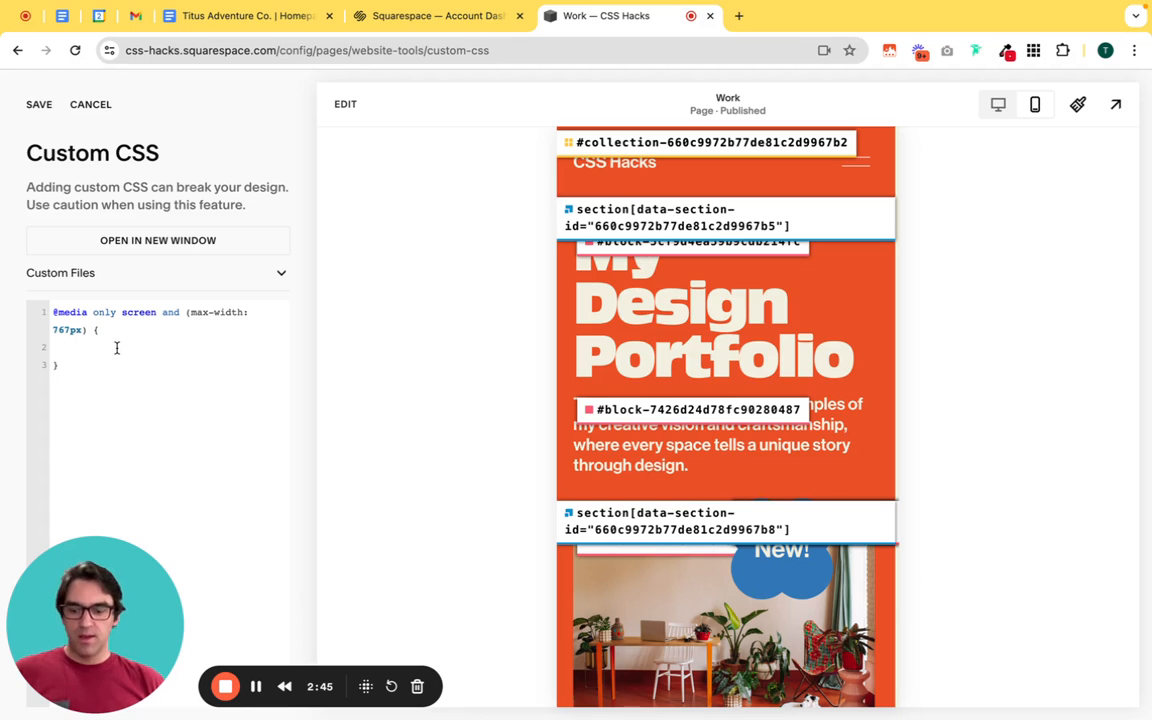
Inside the media query add #block-5cf9d4ea59b9cdb214fc { h1 { font-size: 37px; } }, trying 30px first
type("#block-5cf9d4ea59b9cdb214fc")
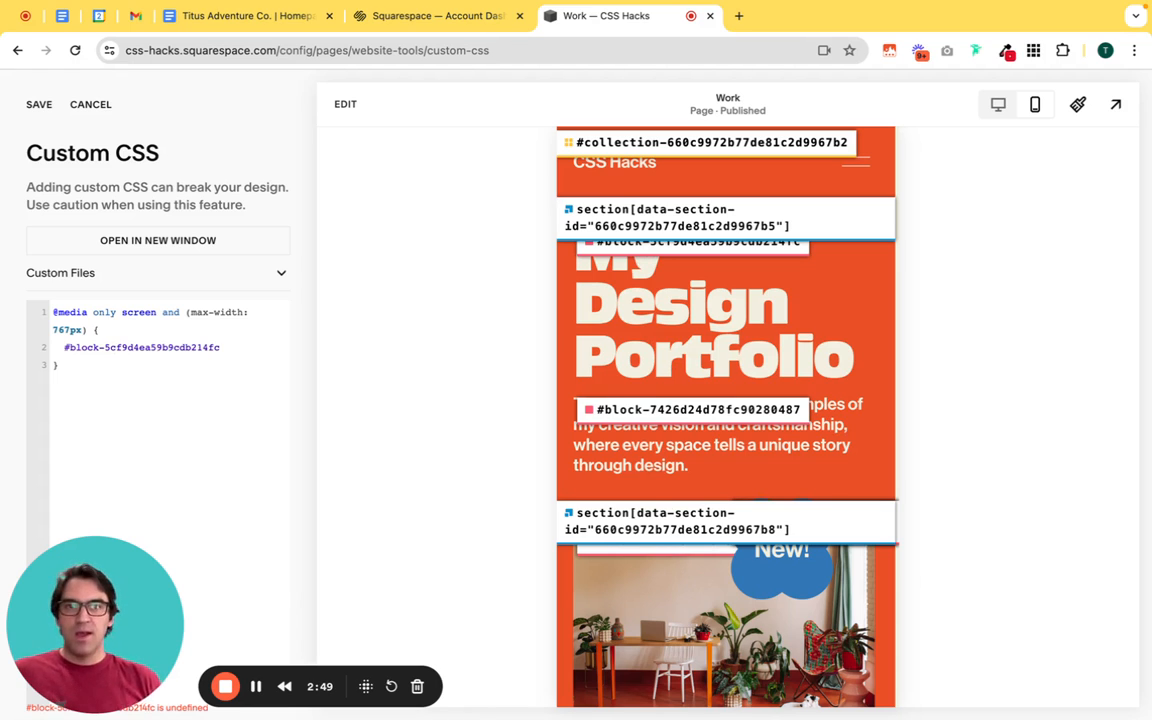
type("{")
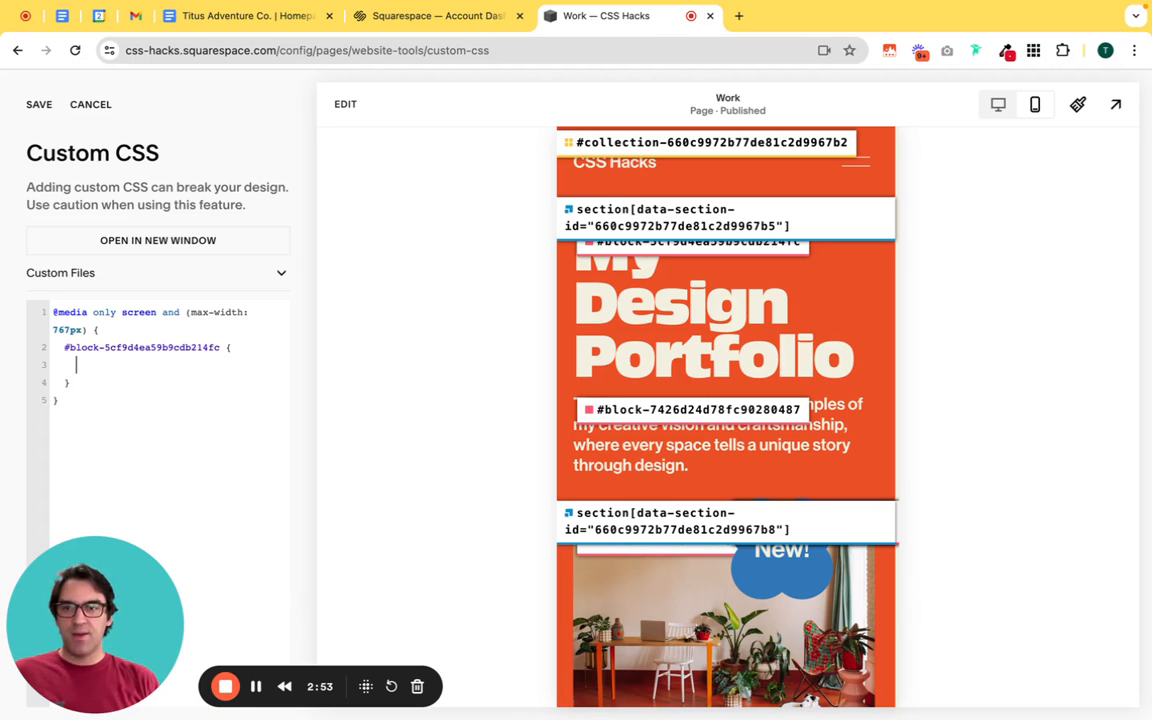
type("h1")
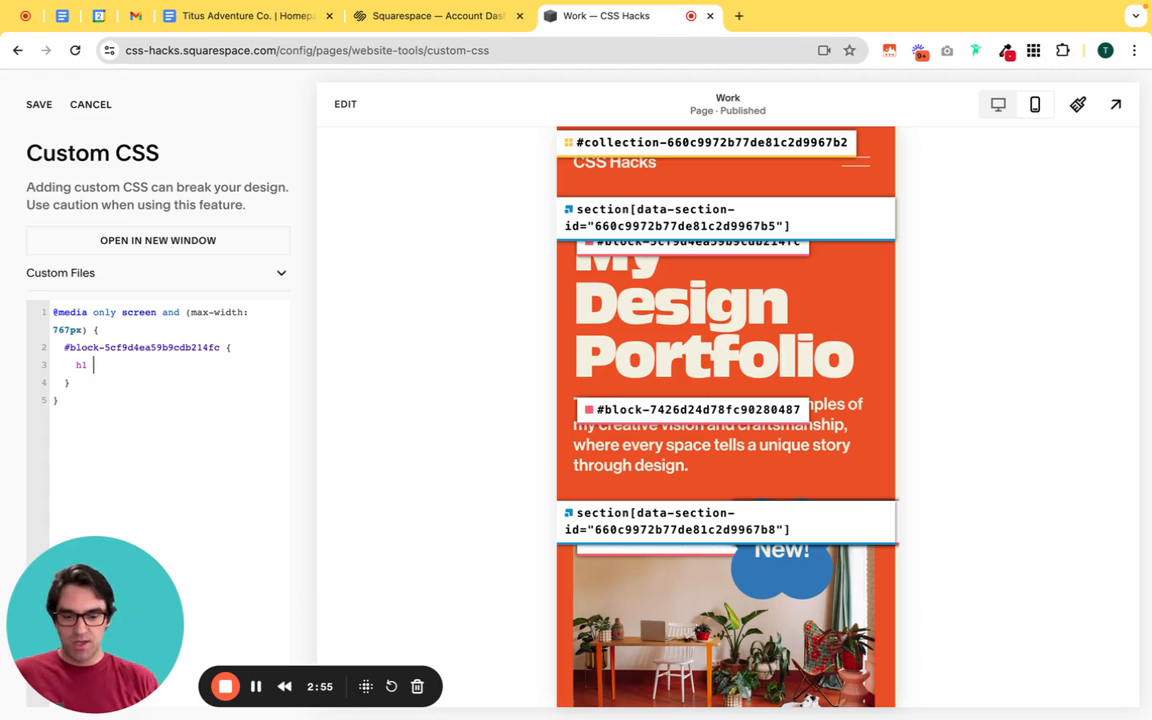
type("{")
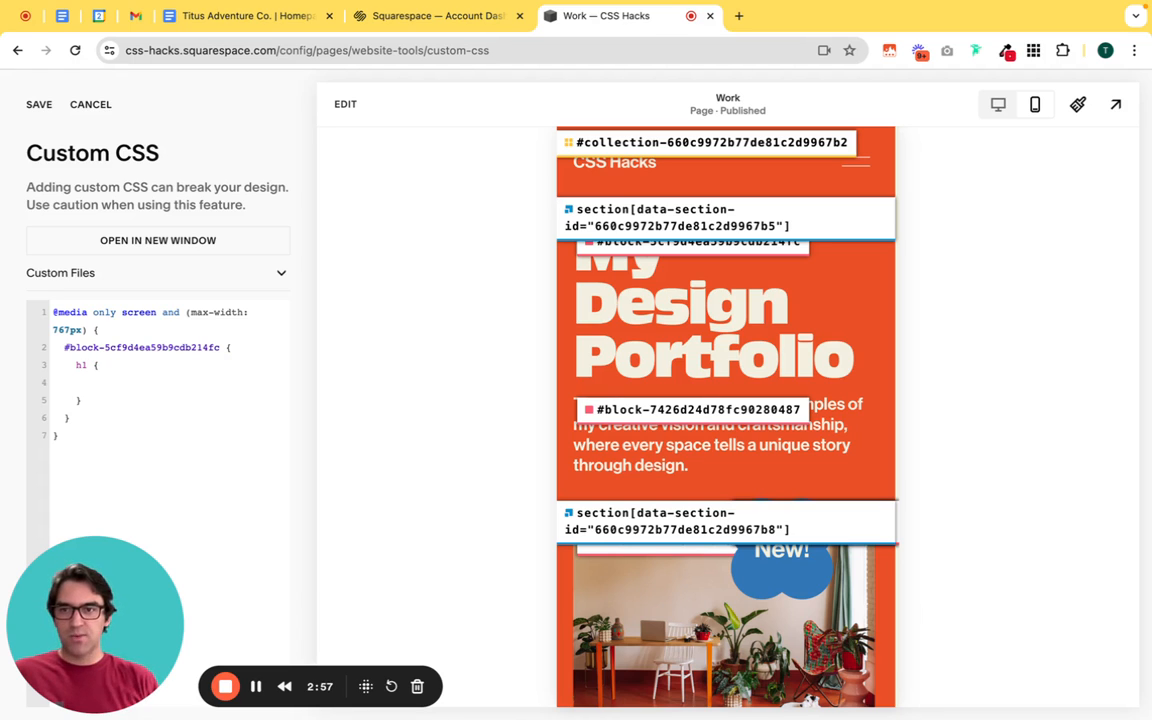
type("font-si")
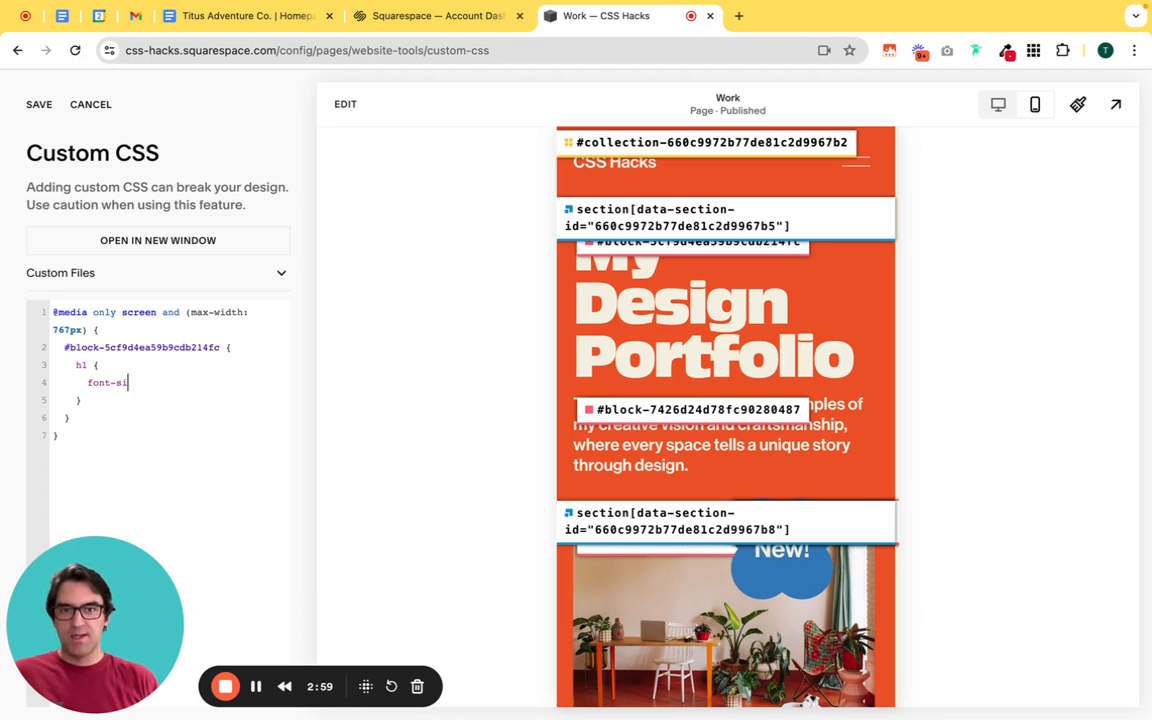
type("ze:")
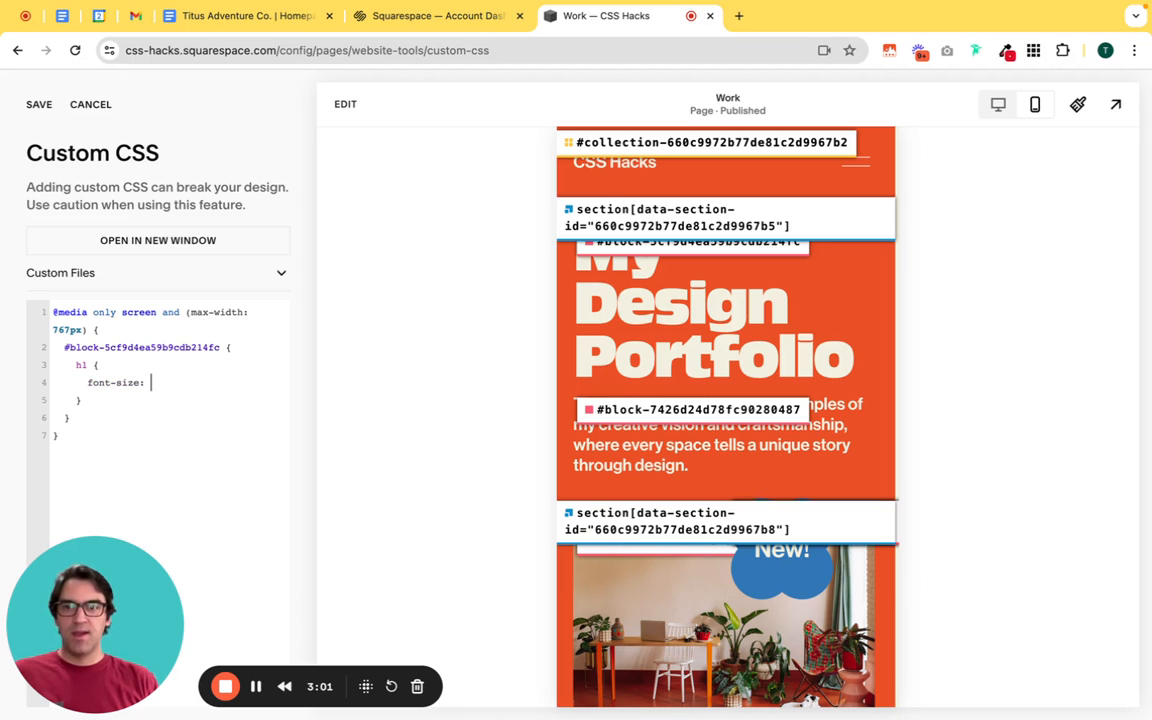
type("30px")
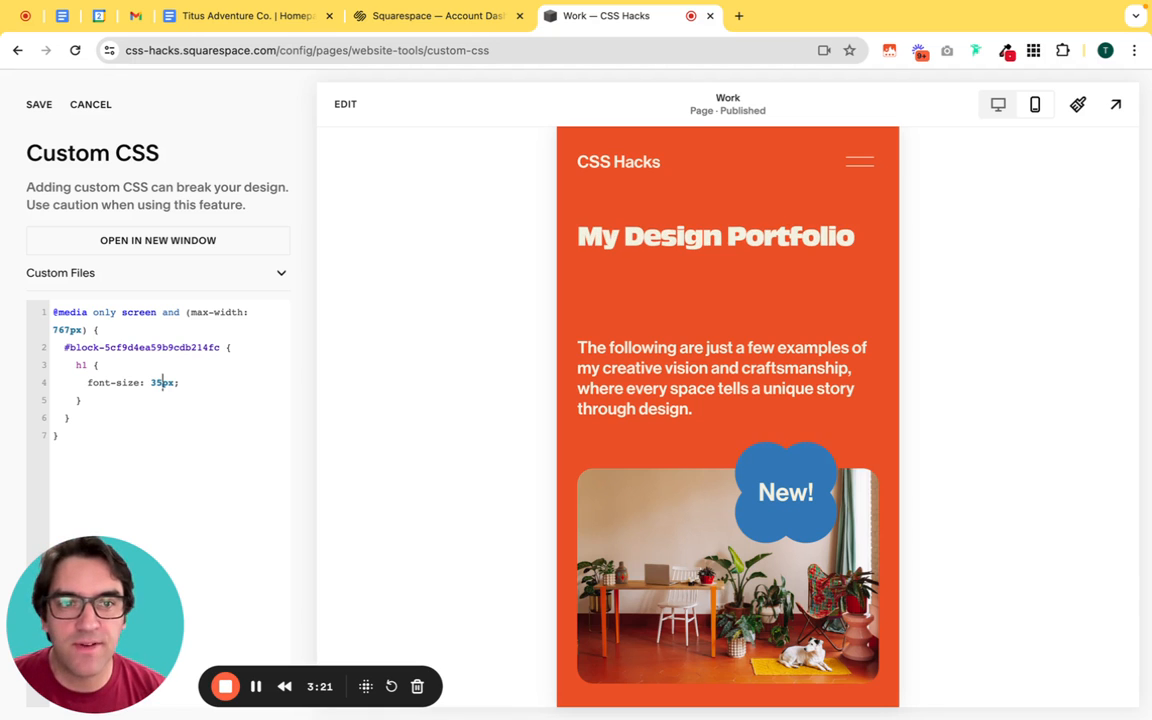
type("37")
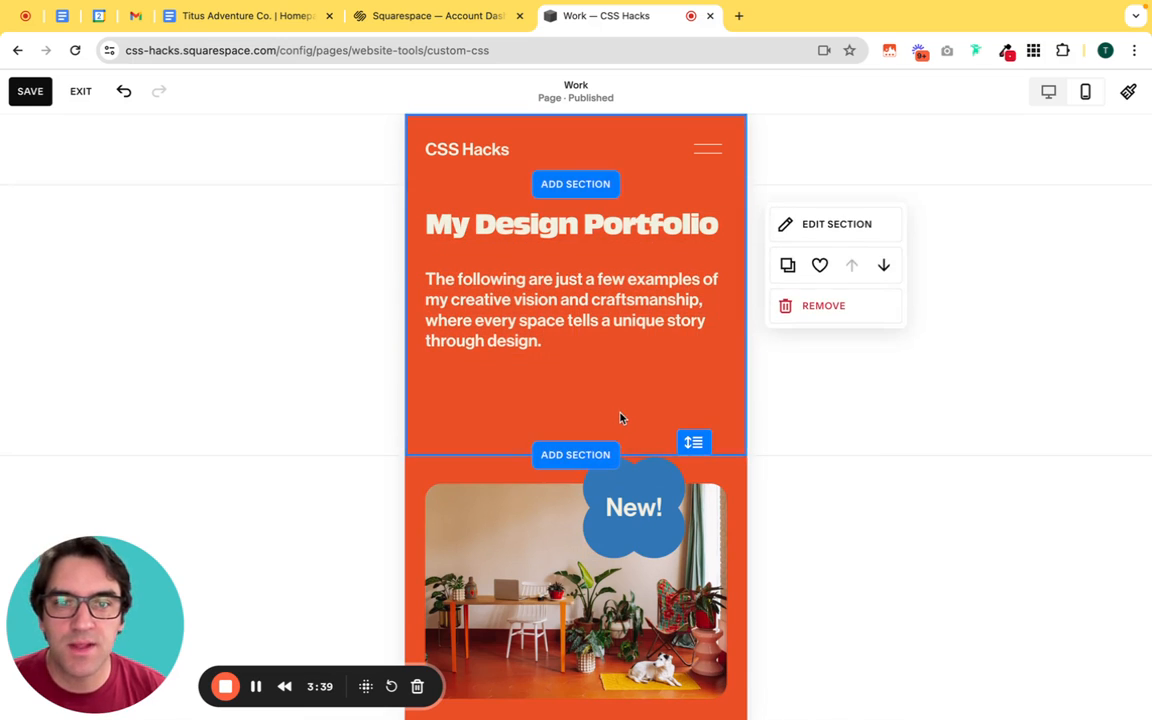
Exit the page editor without saving and return to the Custom CSS panel
left_click(572, 310)
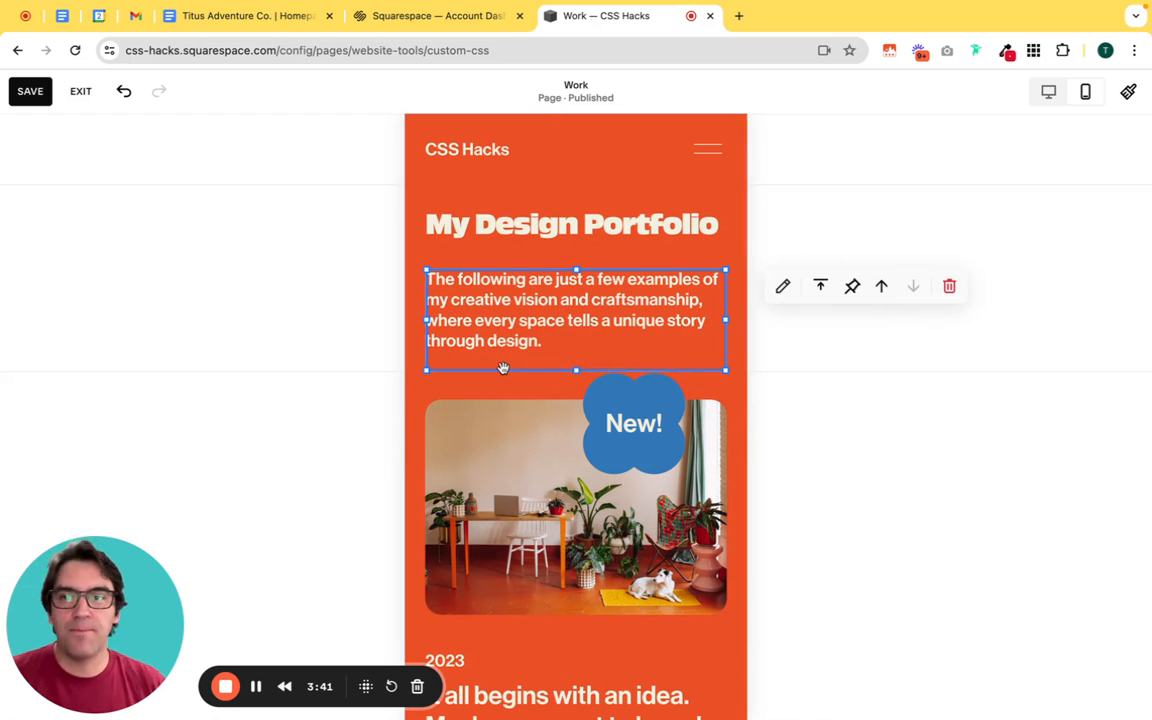
left_click(80, 92)
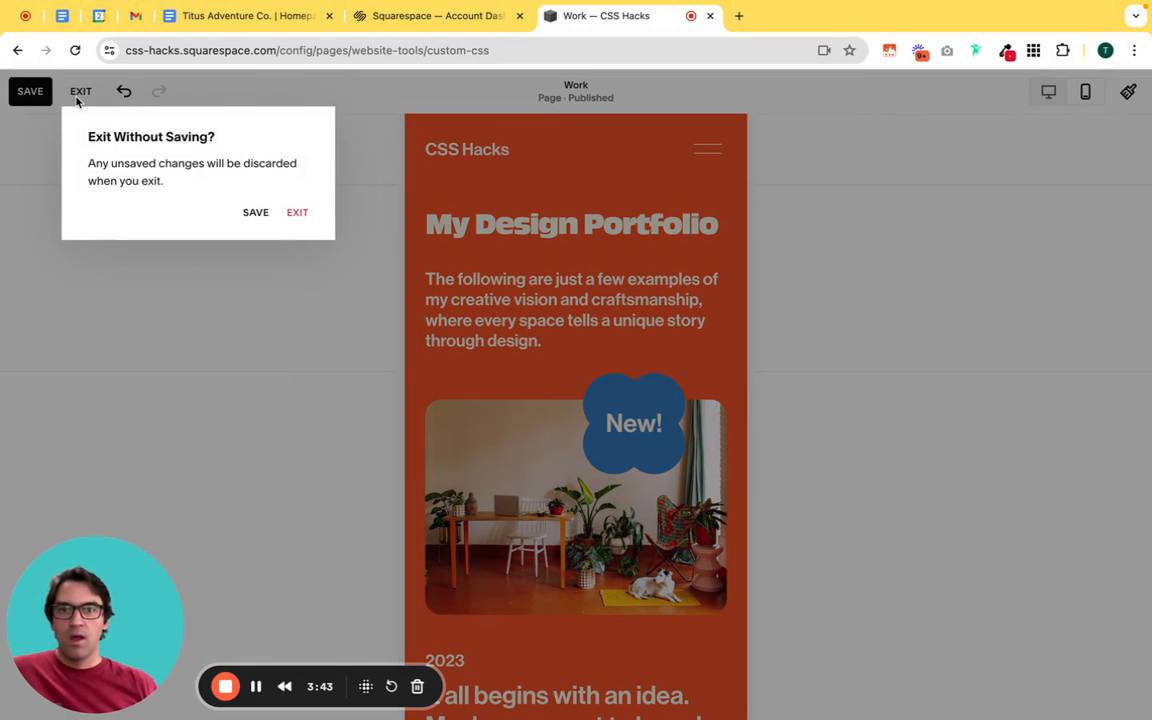
left_click(296, 212)
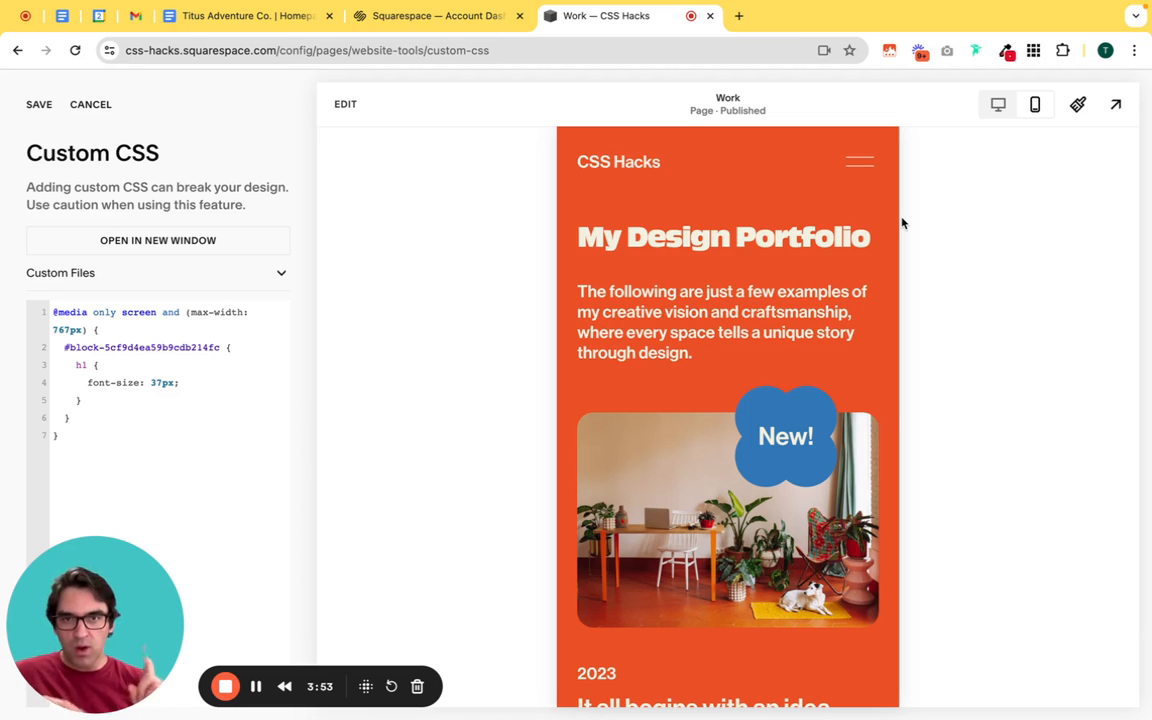
mouse_move(630, 342)
type("55")
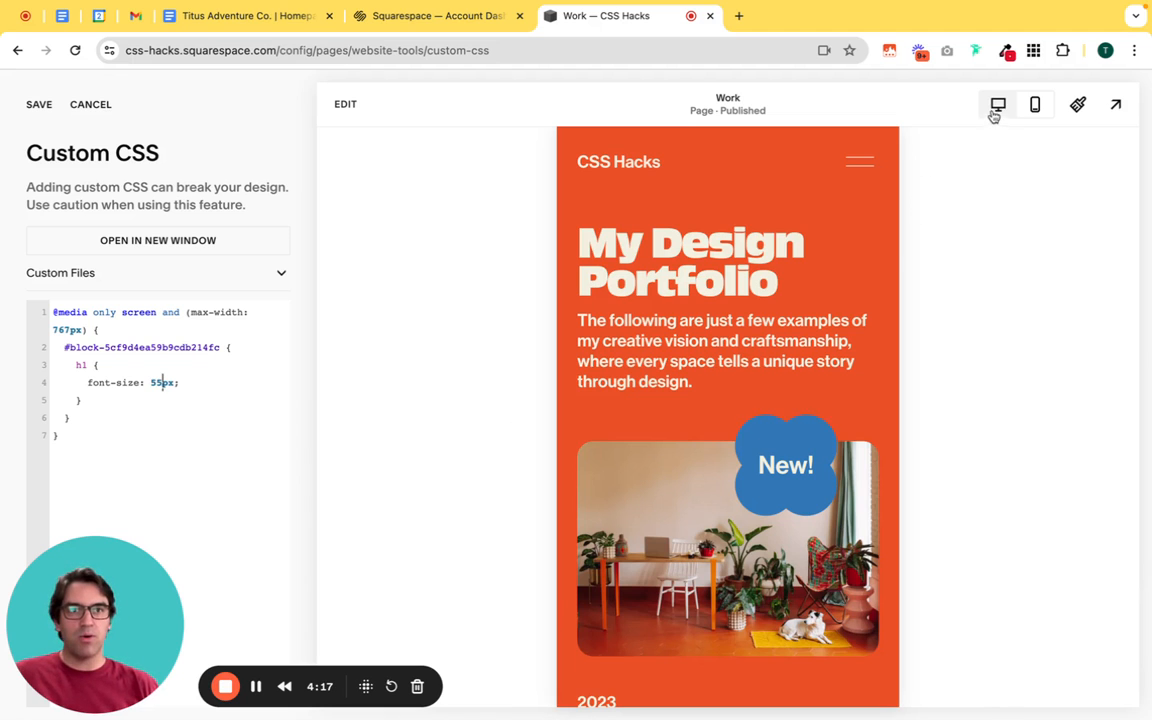
Check the desktop preview, return to mobile and raise the heading font-size to 65px
left_click(1116, 104)
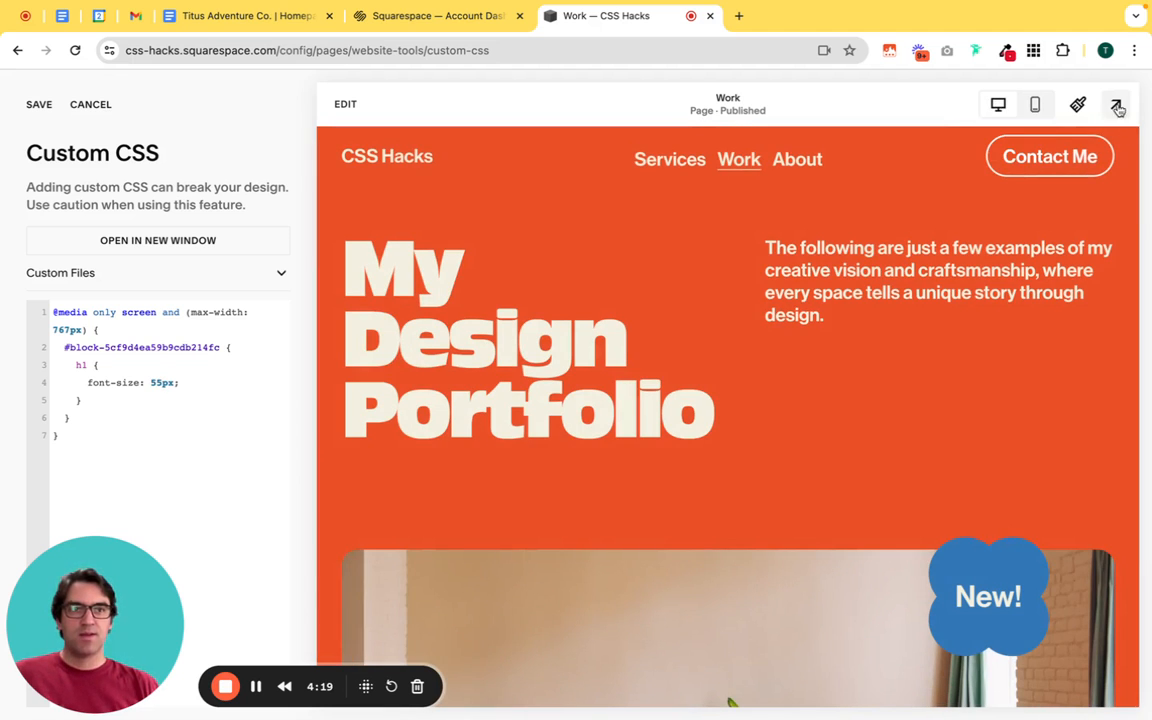
left_click(1116, 104)
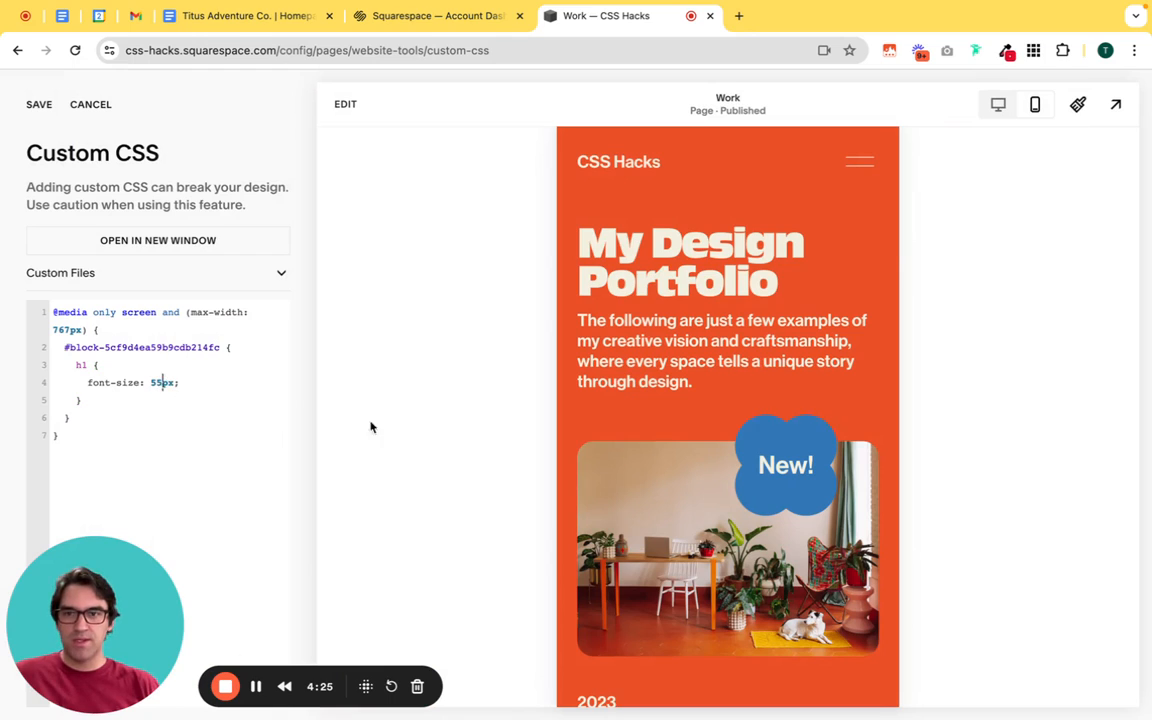
type("60")
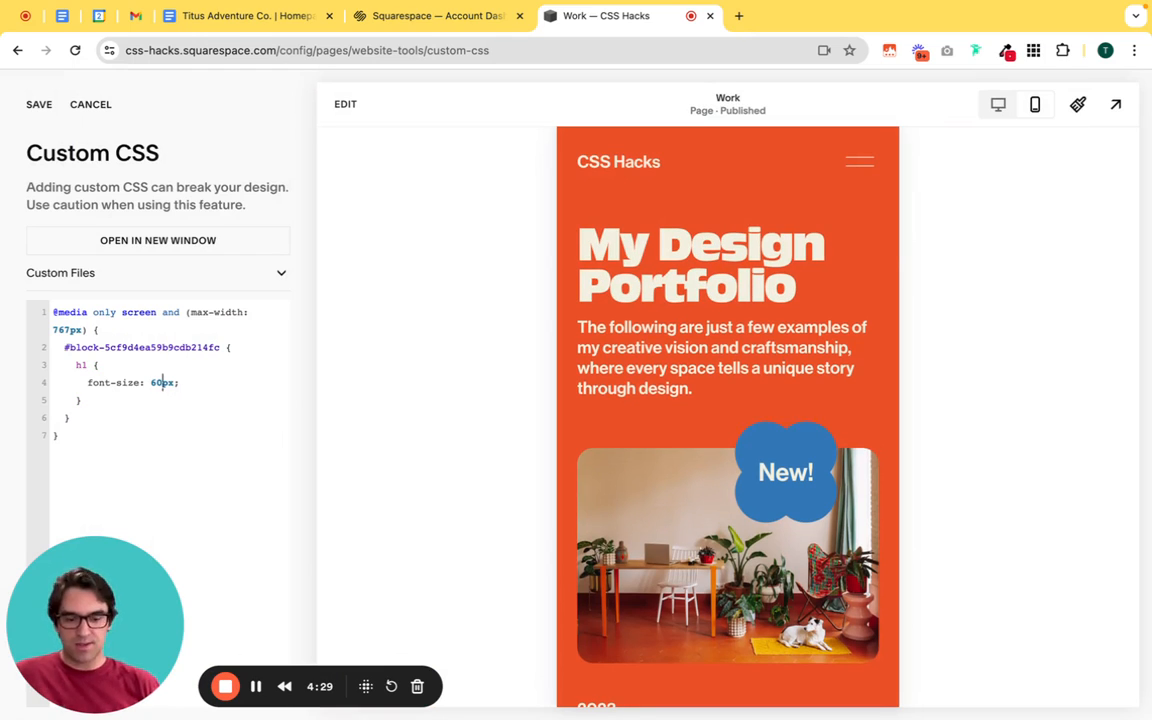
type("5")
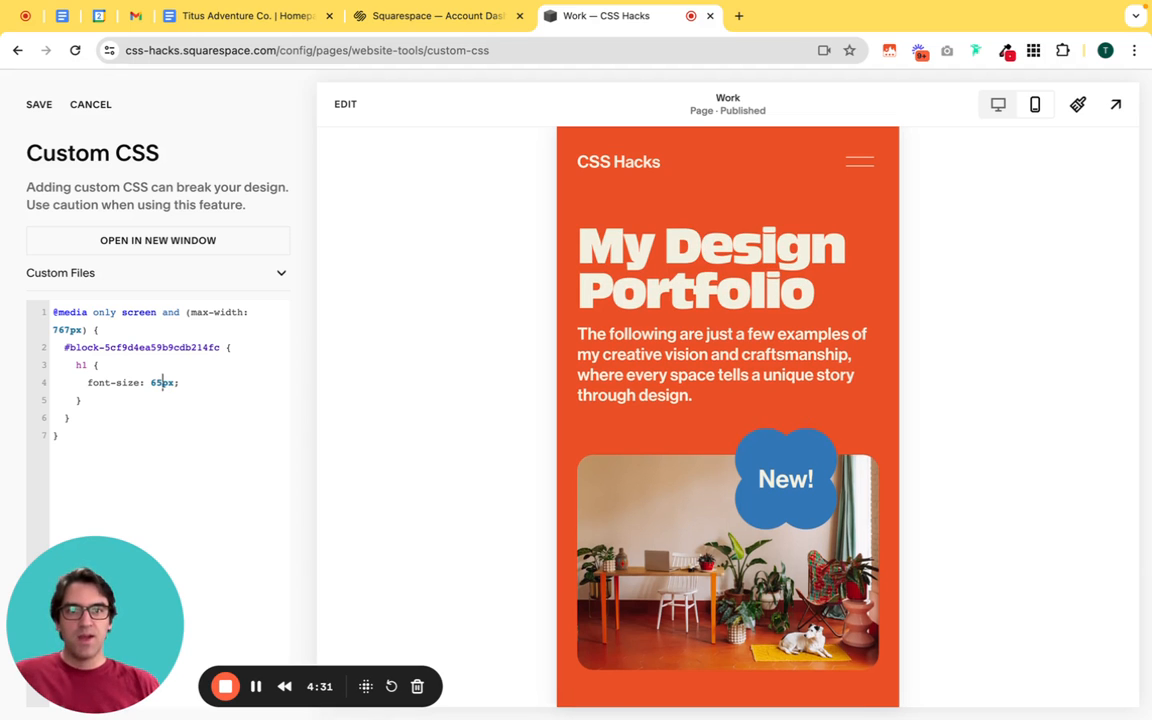
mouse_move(380, 430)
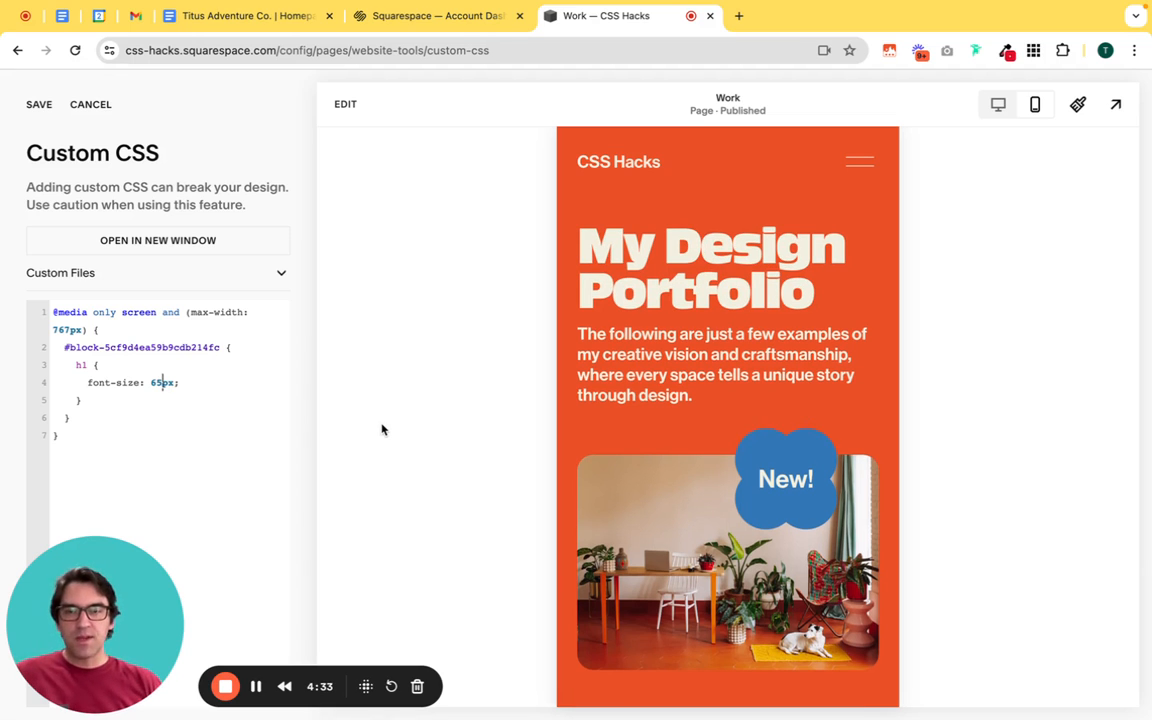